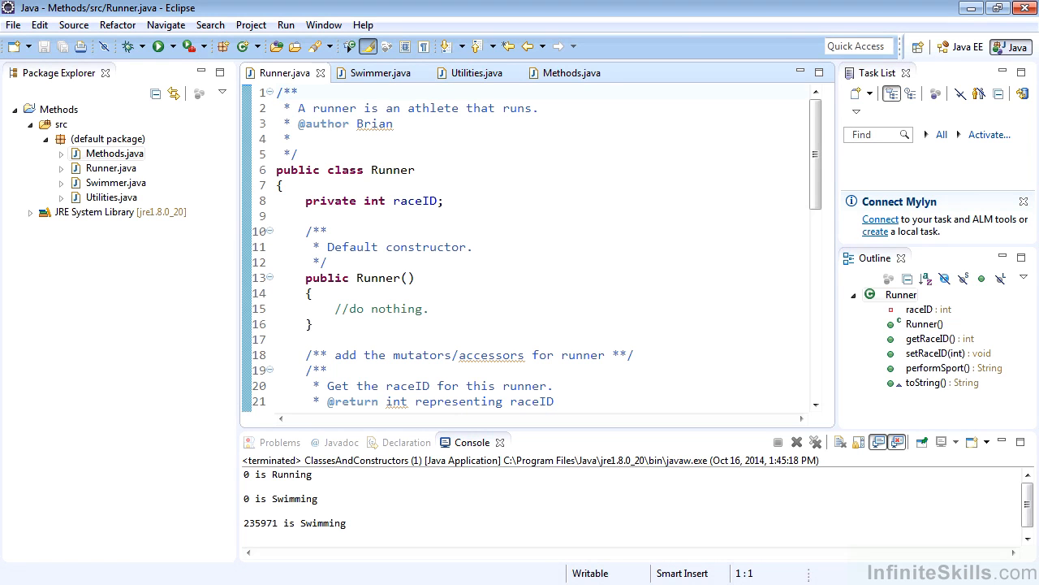
Step: Maximize the editor, glance at Utilities.java and Methods.java, and return to Runner.java
{"action": "left_click", "coordinate": [279, 91]}
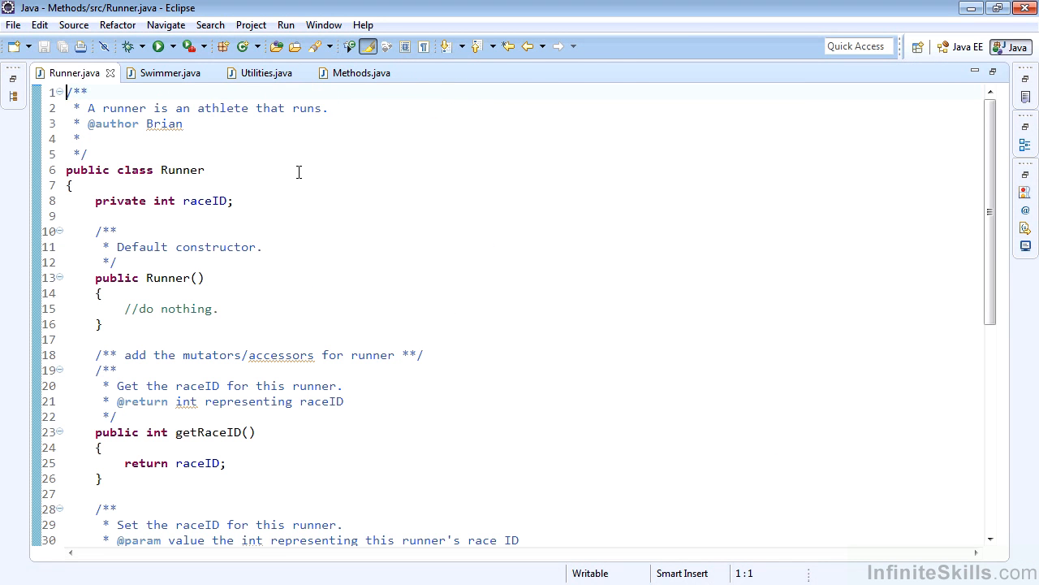
{"action": "left_click", "coordinate": [266, 72]}
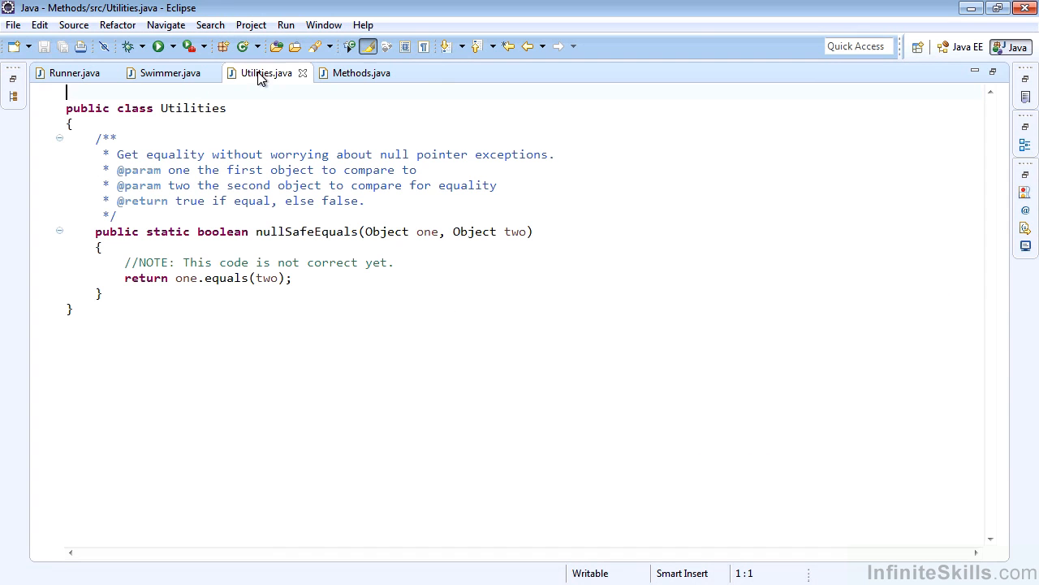
{"action": "left_click", "coordinate": [356, 71]}
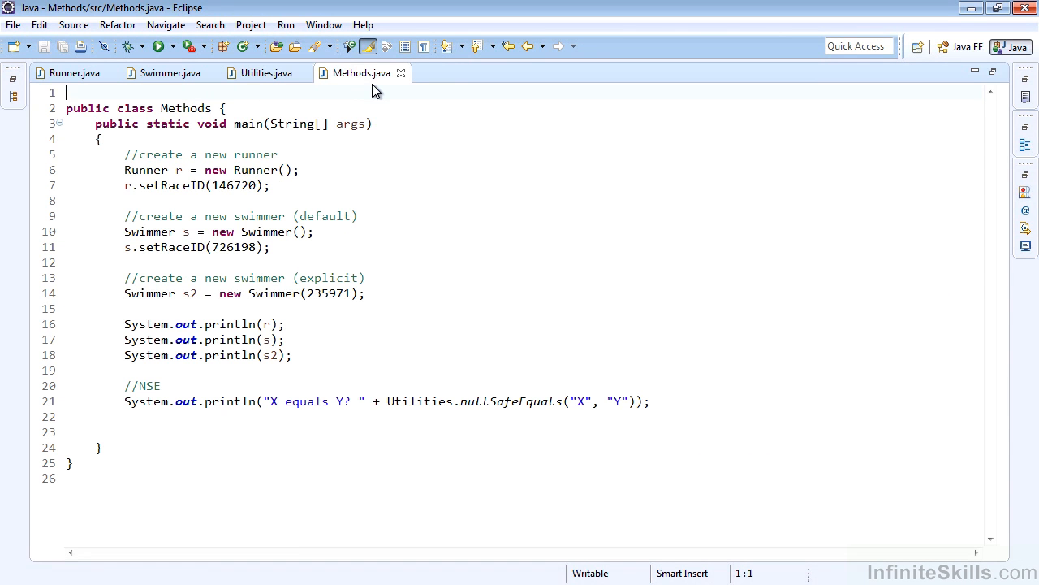
{"action": "left_click", "coordinate": [73, 72]}
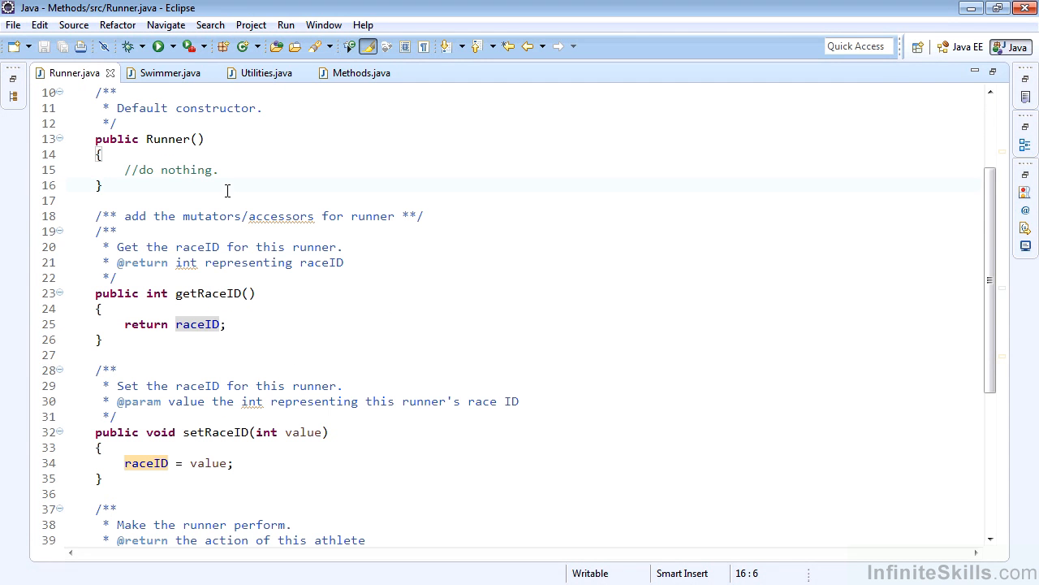
Step: Review Runner's getRaceID and the getRaceID/performSport calls in toString, then bring up Swimmer.java
{"action": "left_click", "coordinate": [231, 278]}
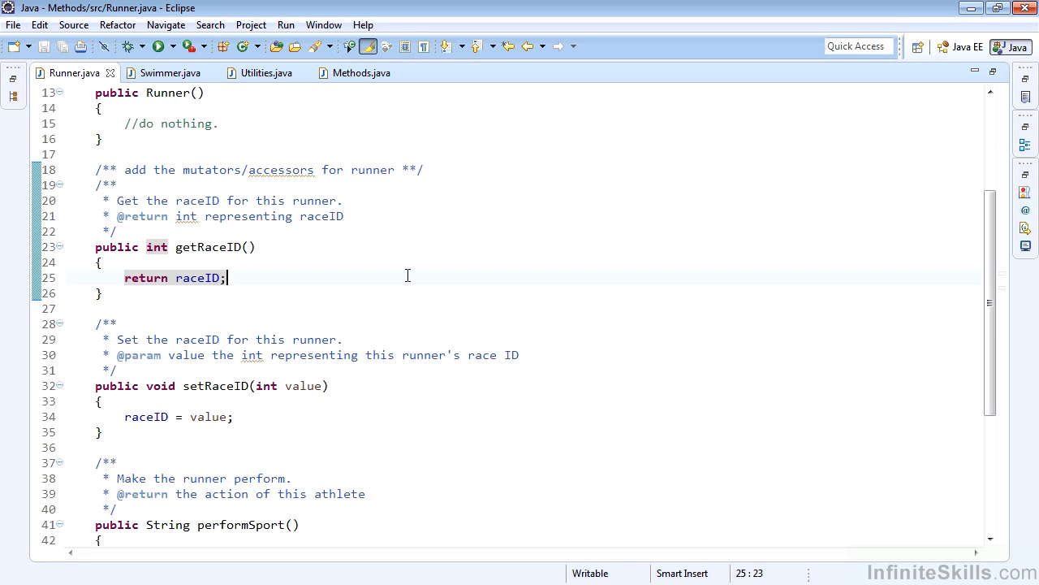
{"action": "scroll", "scroll_direction": "down", "scroll_amount": 3}
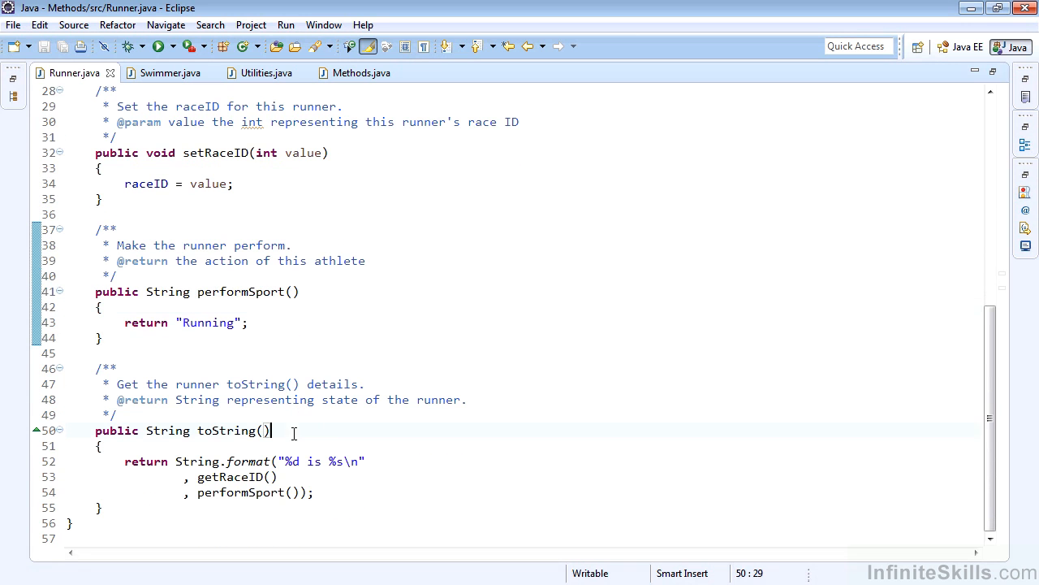
{"action": "double_click", "coordinate": [230, 477]}
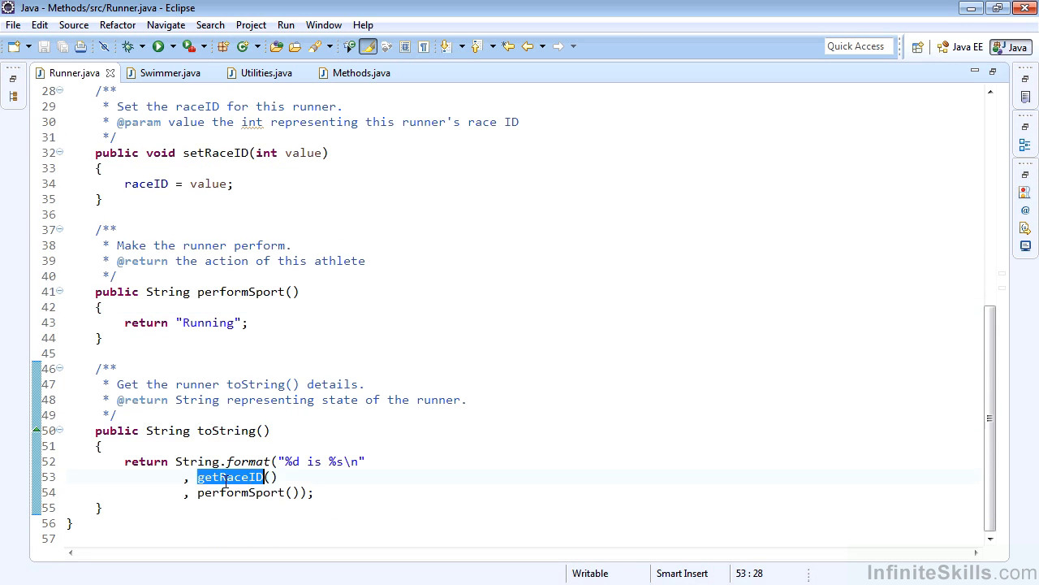
{"action": "double_click", "coordinate": [240, 492]}
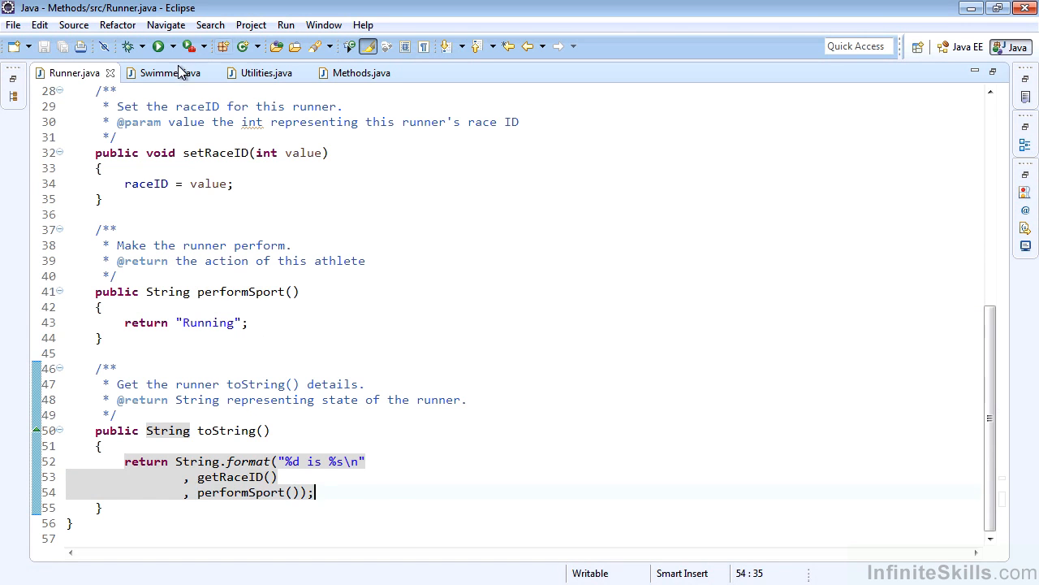
{"action": "left_click", "coordinate": [166, 71]}
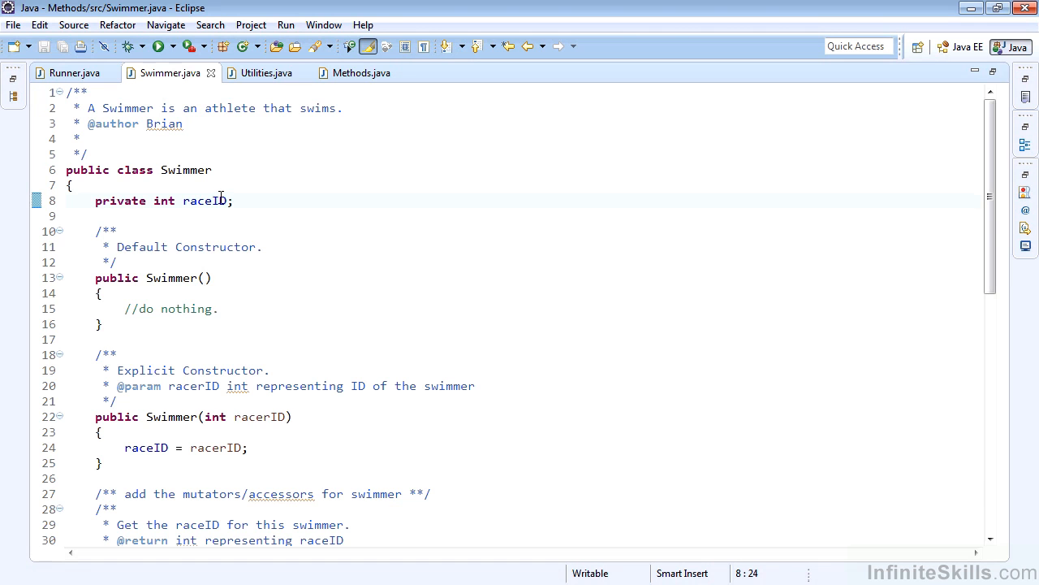
Step: Scroll through Swimmer's accessors to toString, select its body, and bring up Utilities.java
{"action": "scroll", "scroll_direction": "down", "scroll_amount": 3}
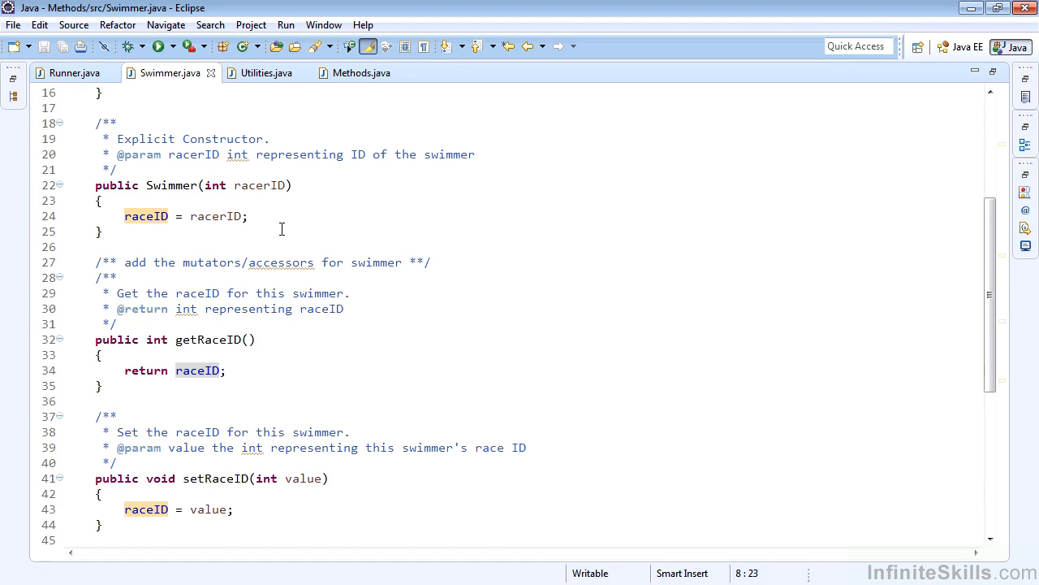
{"action": "scroll", "scroll_direction": "down", "scroll_amount": 3}
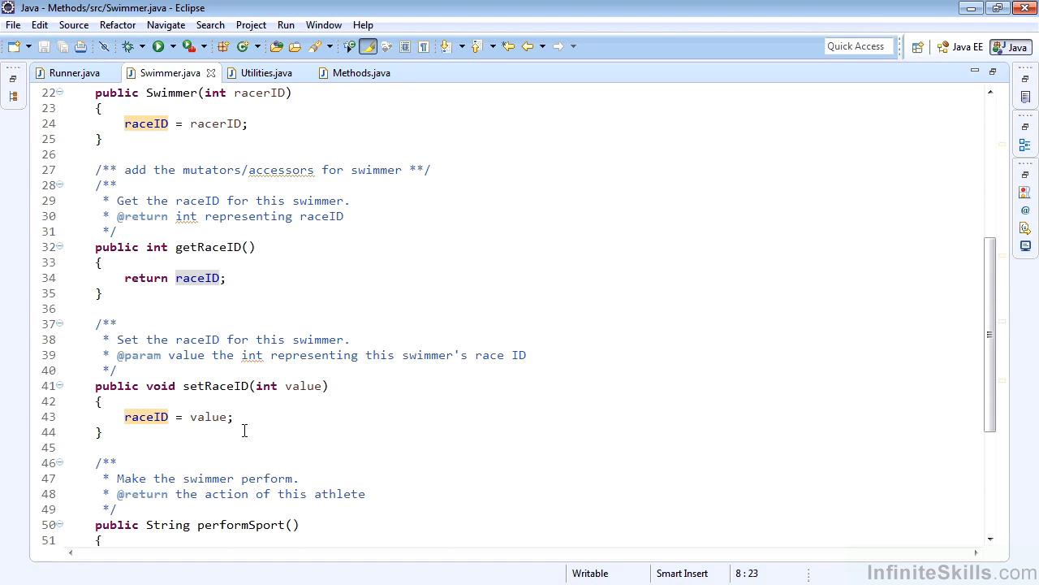
{"action": "scroll", "scroll_direction": "down", "scroll_amount": 3}
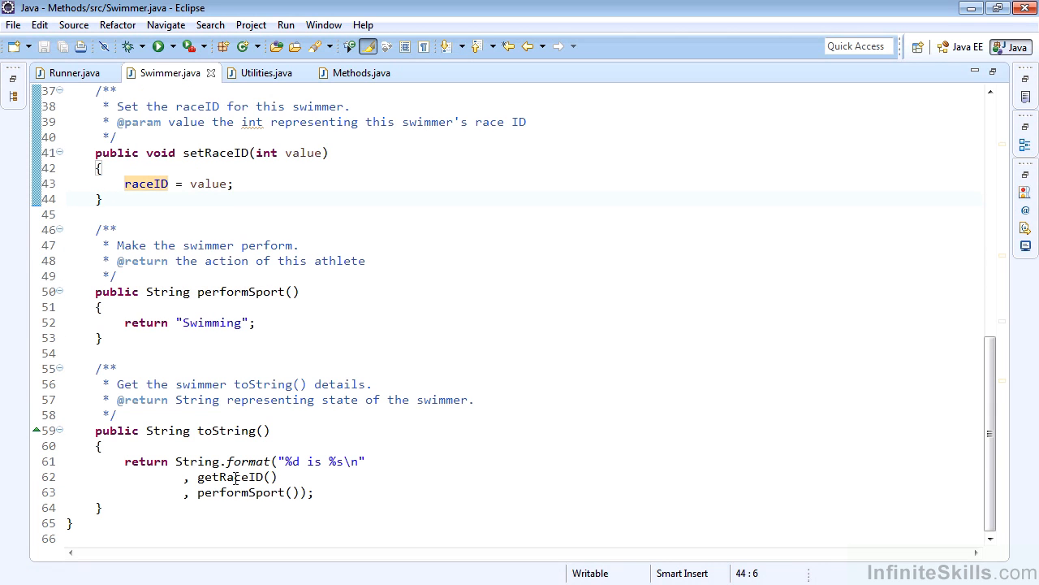
{"action": "left_click_drag", "start_coordinate": [123, 461], "coordinate": [315, 494]}
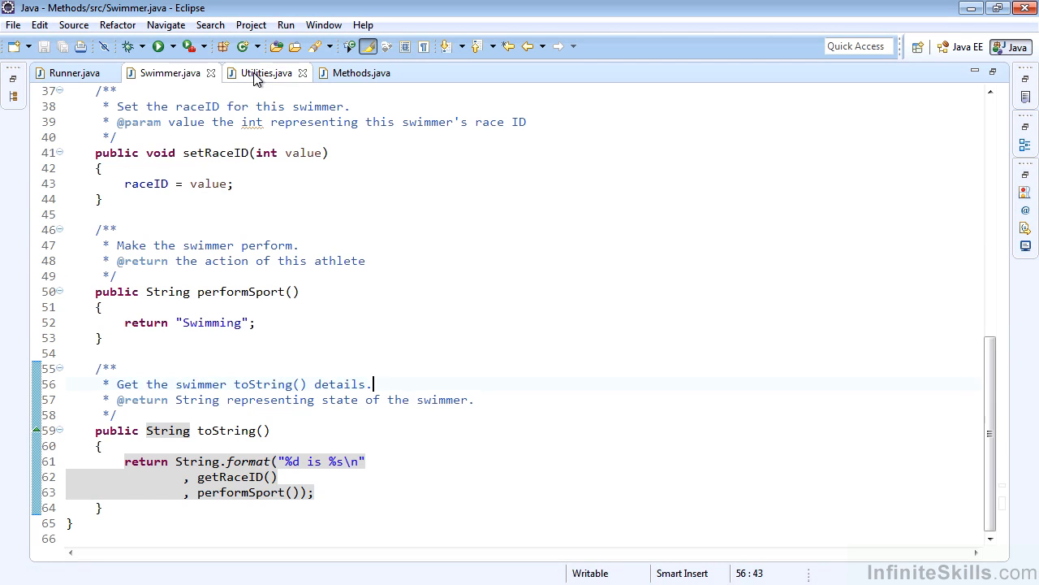
{"action": "left_click", "coordinate": [266, 72]}
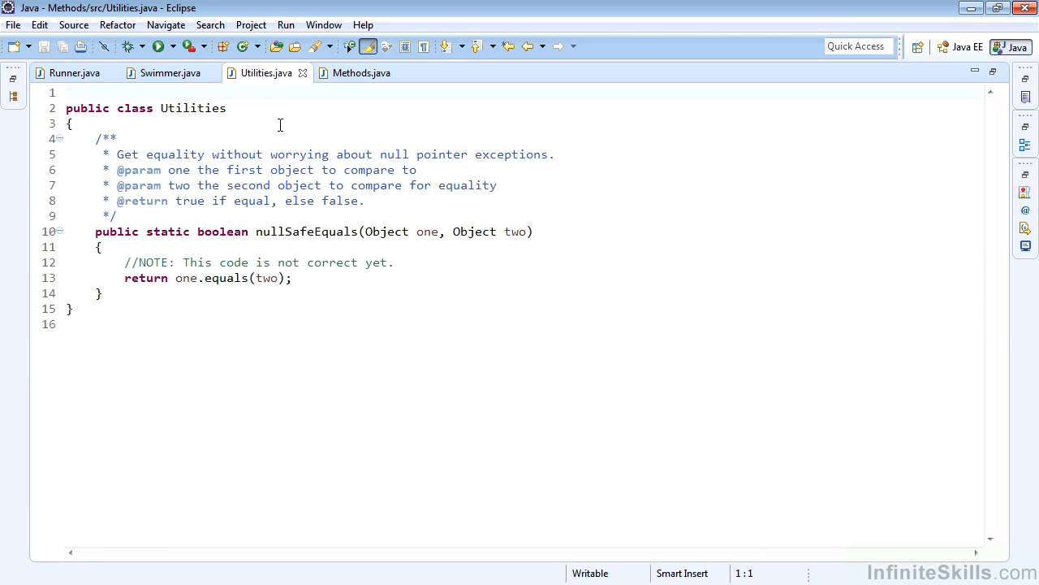
{"action": "mouse_move", "coordinate": [179, 221]}
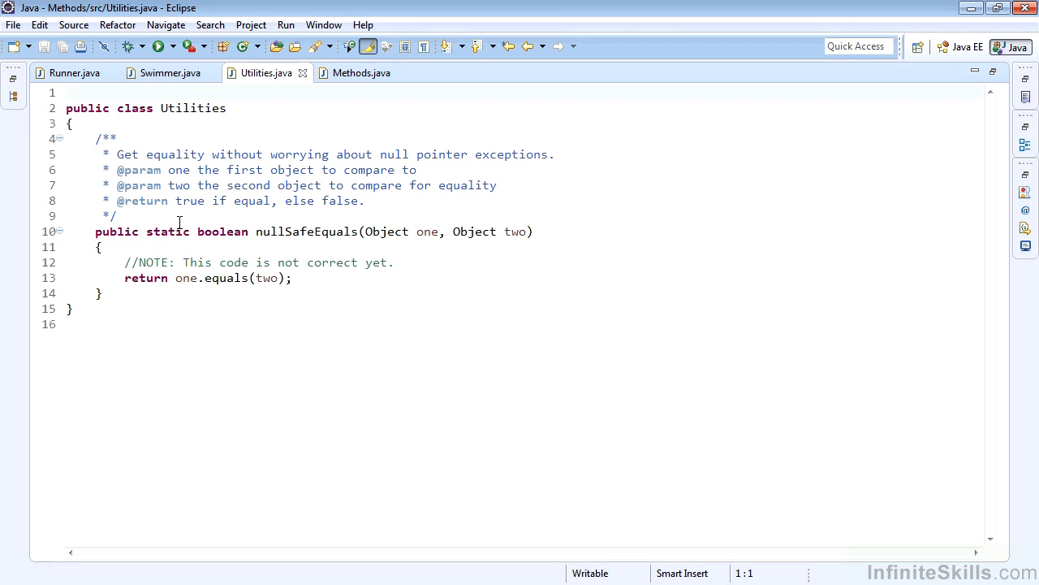
{"action": "mouse_move", "coordinate": [175, 218]}
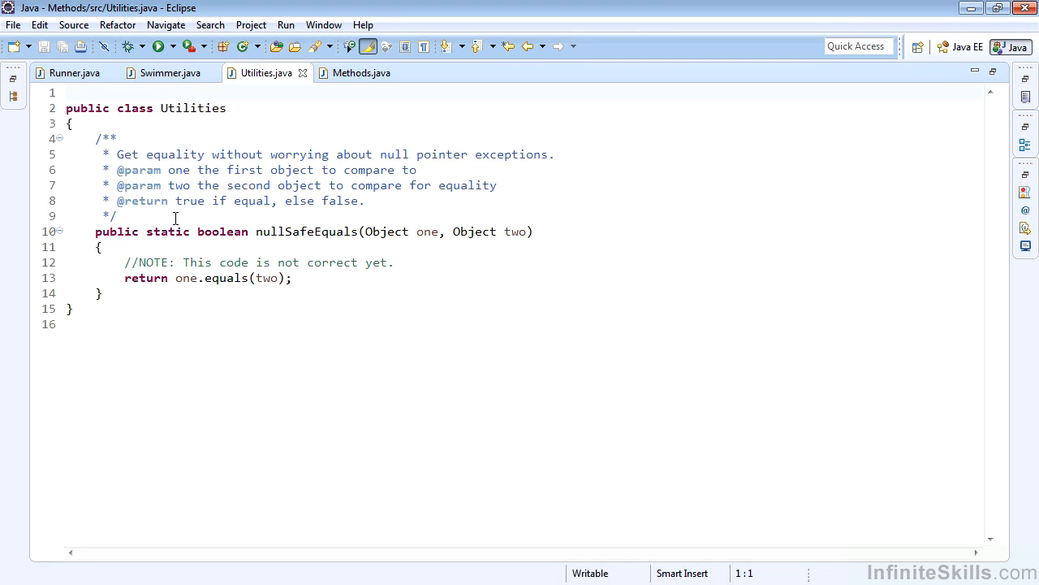
{"action": "mouse_move", "coordinate": [538, 230]}
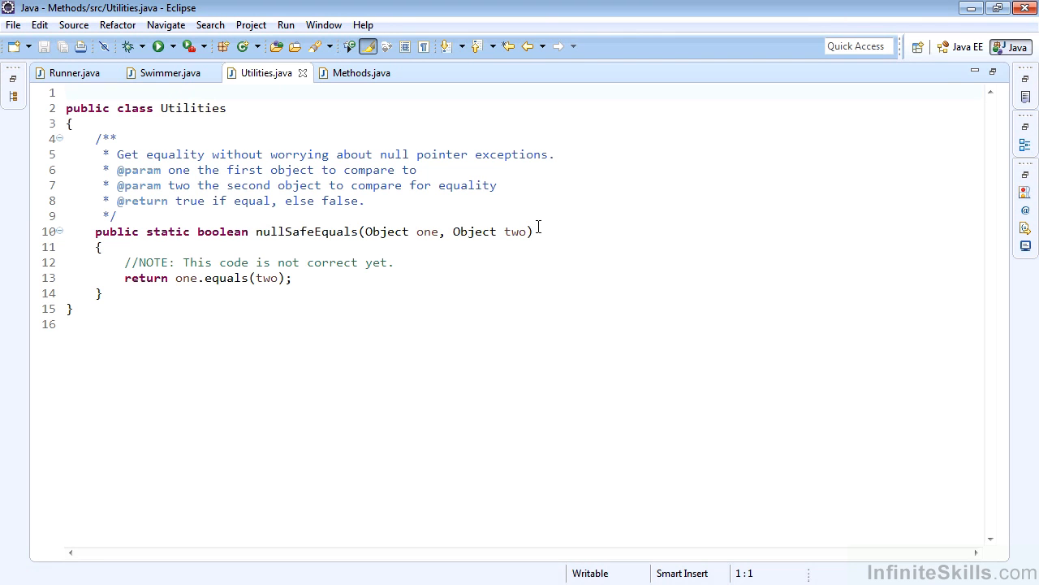
Step: Point out the return one.equals(two) line in nullSafeEquals and switch to Methods.java
{"action": "left_click", "coordinate": [328, 278]}
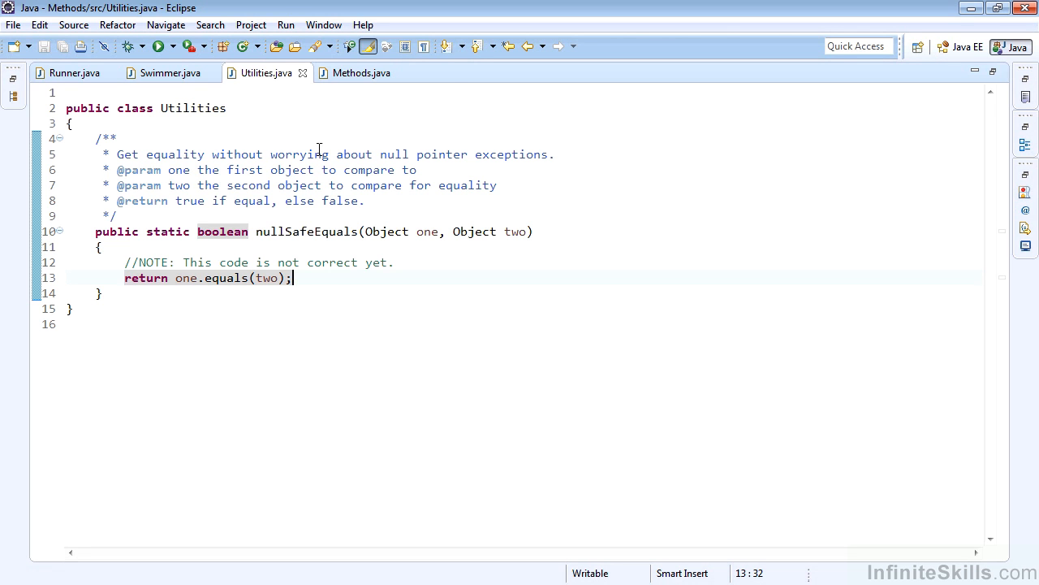
{"action": "left_click", "coordinate": [360, 72]}
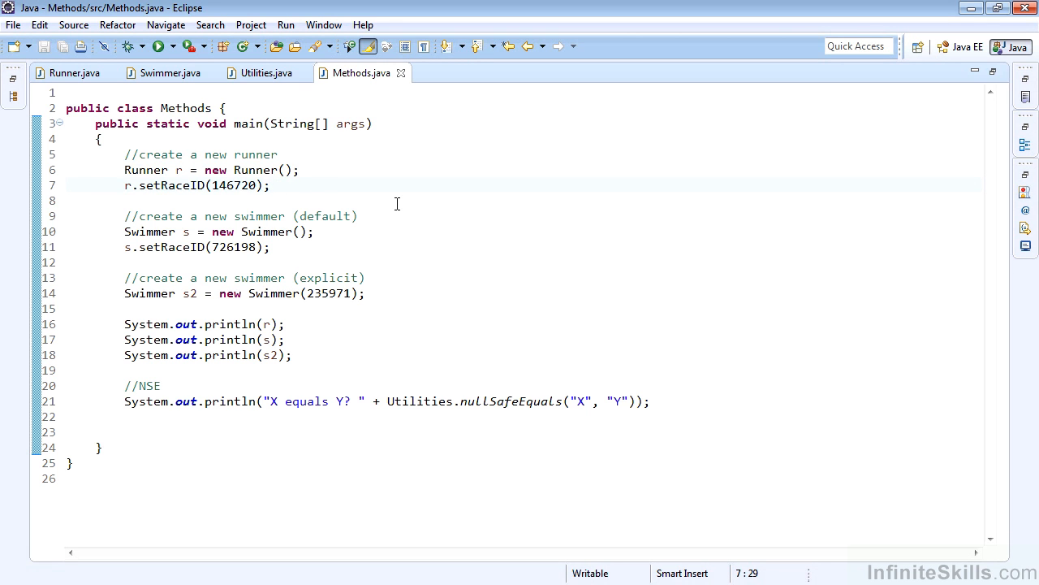
Step: Walk through main's default and explicit Swimmer creation and race ID assignment lines
{"action": "left_click", "coordinate": [269, 186]}
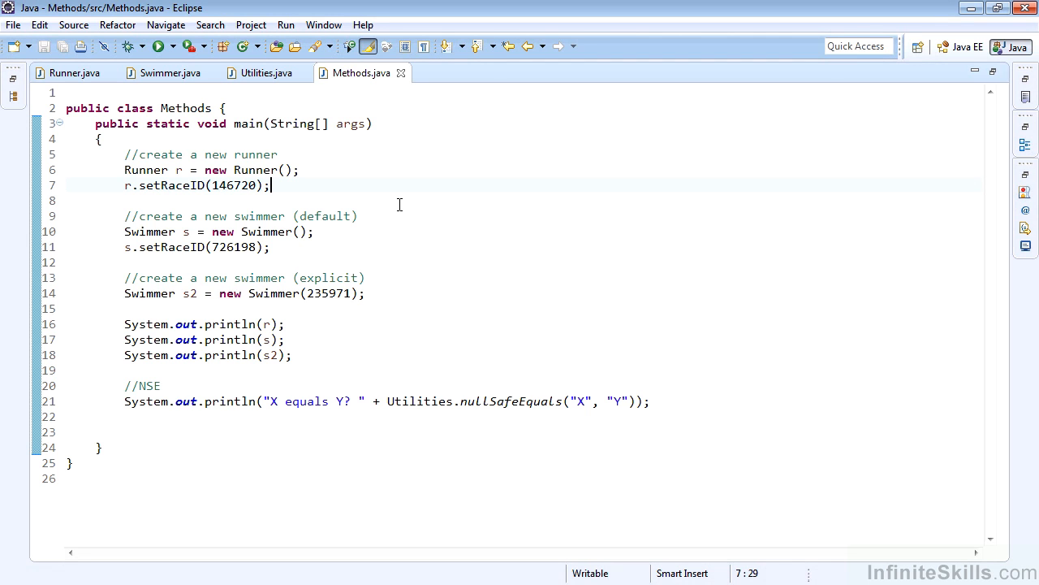
{"action": "left_click", "coordinate": [383, 237]}
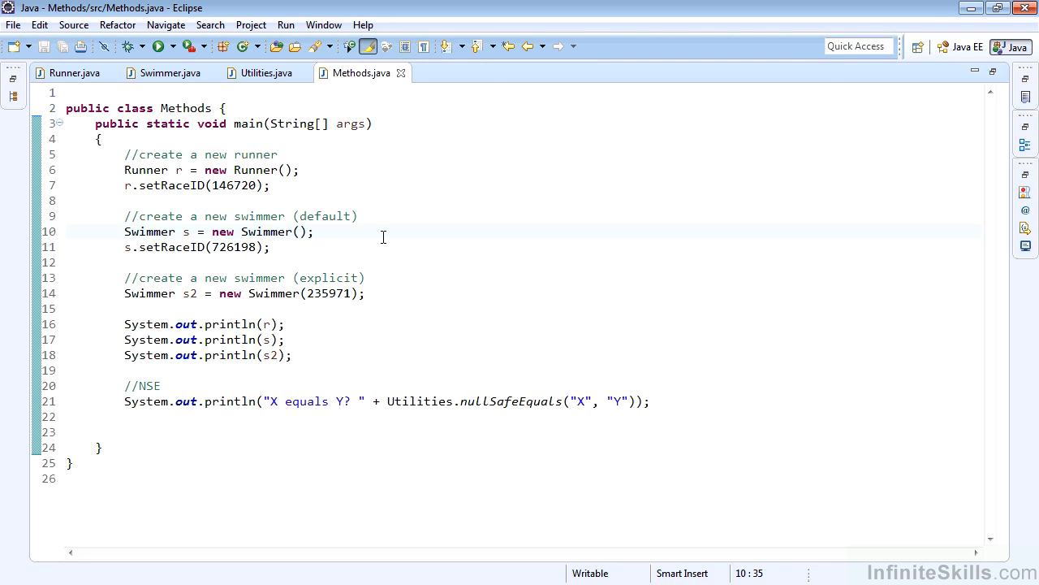
{"action": "left_click", "coordinate": [270, 247]}
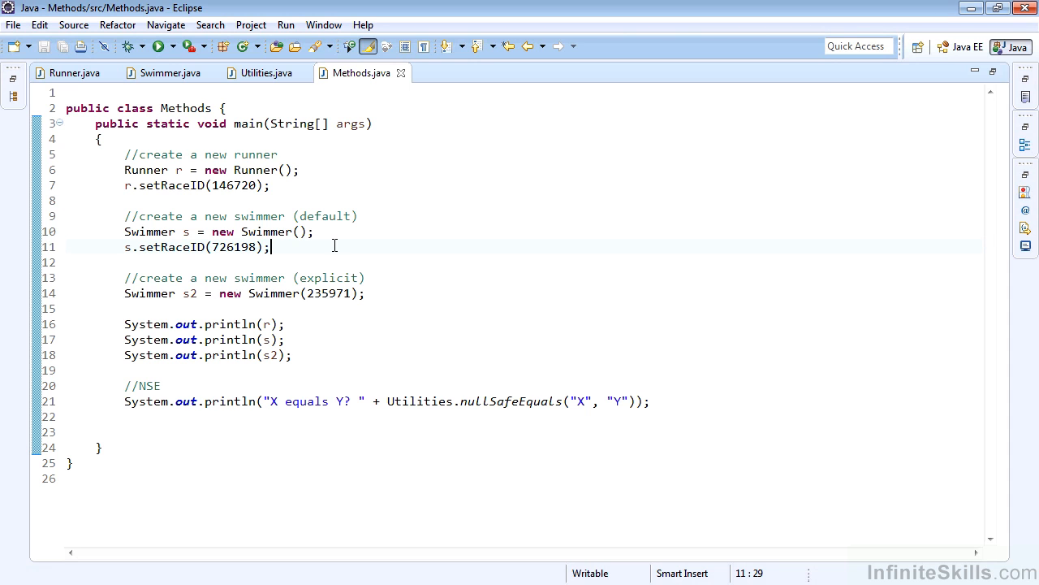
{"action": "mouse_move", "coordinate": [378, 253]}
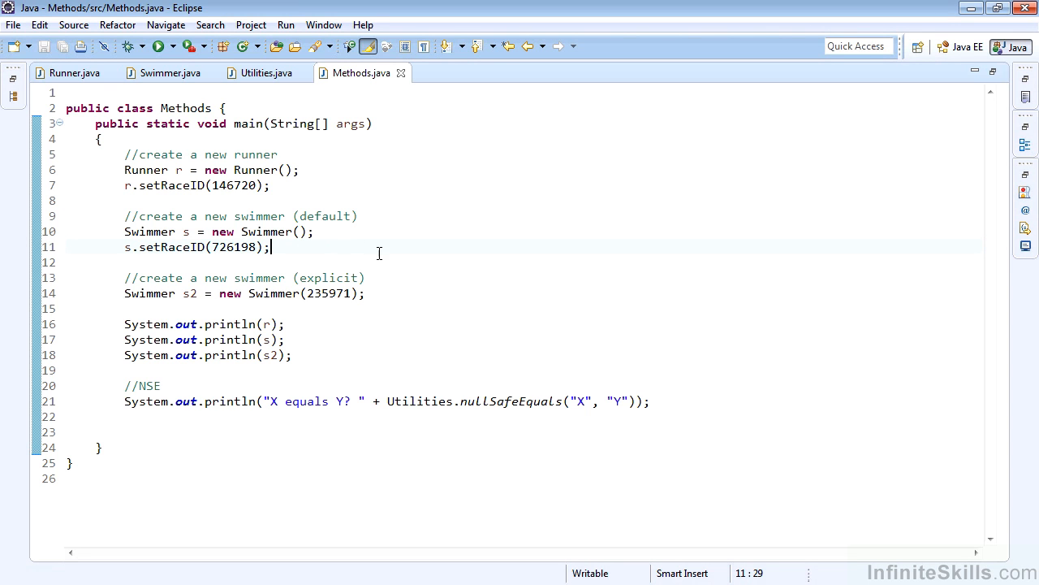
{"action": "left_click", "coordinate": [367, 278]}
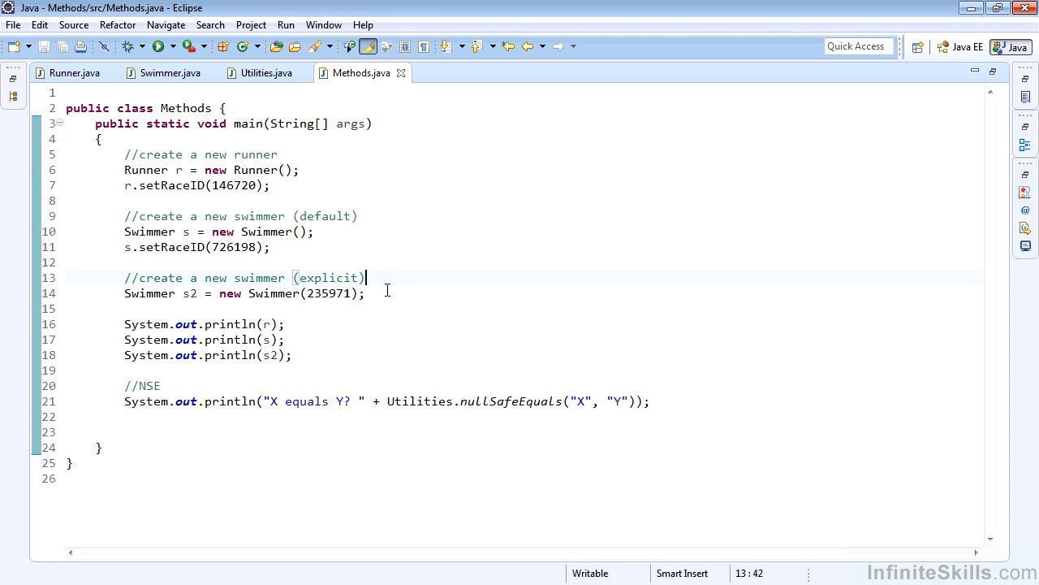
{"action": "left_click", "coordinate": [387, 293]}
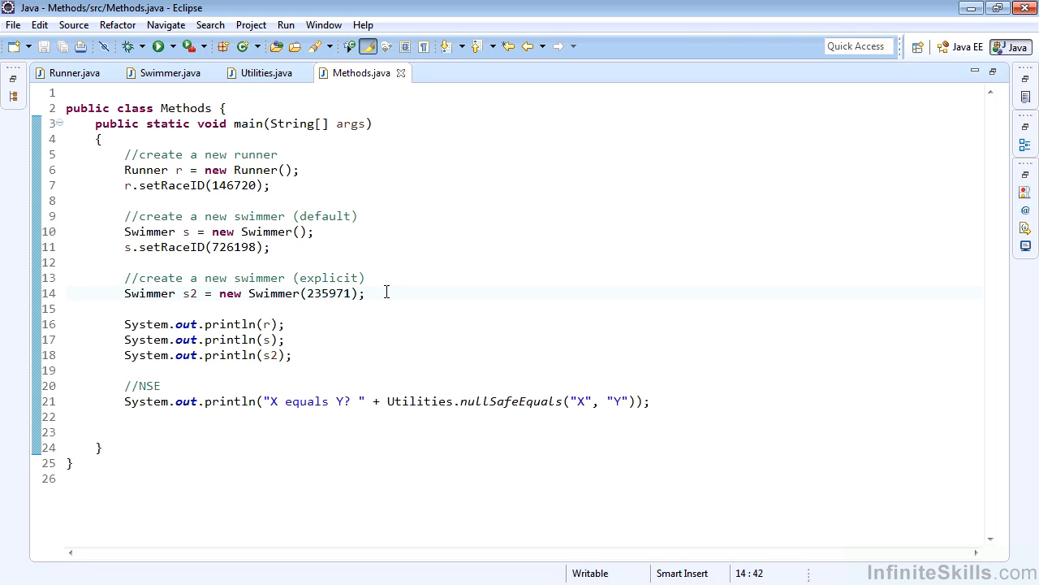
{"action": "mouse_move", "coordinate": [338, 303]}
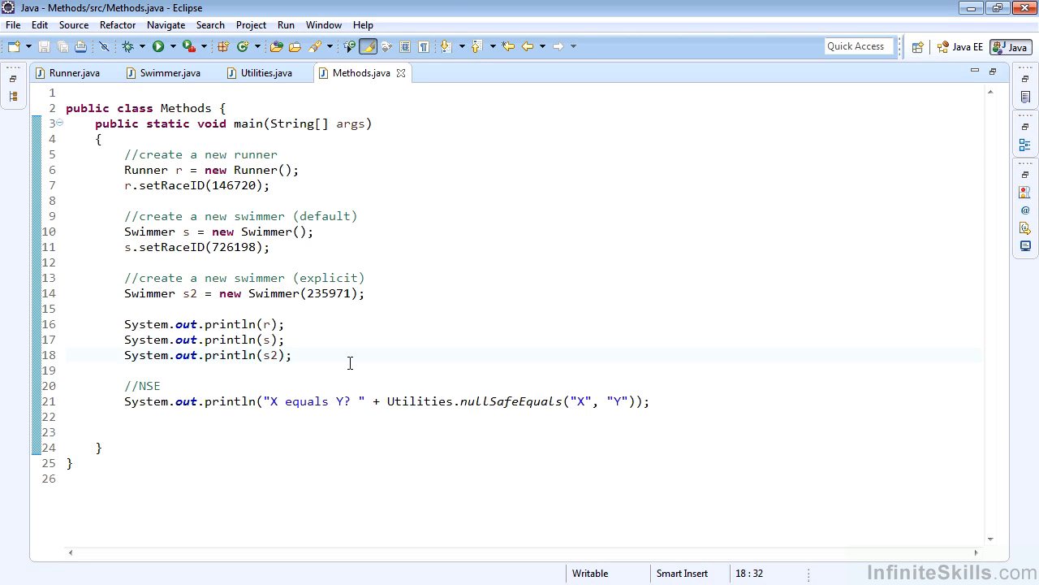
Step: Point out the nullSafeEquals print statement and run Methods, printing race IDs and 'X equals Y? false'
{"action": "left_click", "coordinate": [293, 354]}
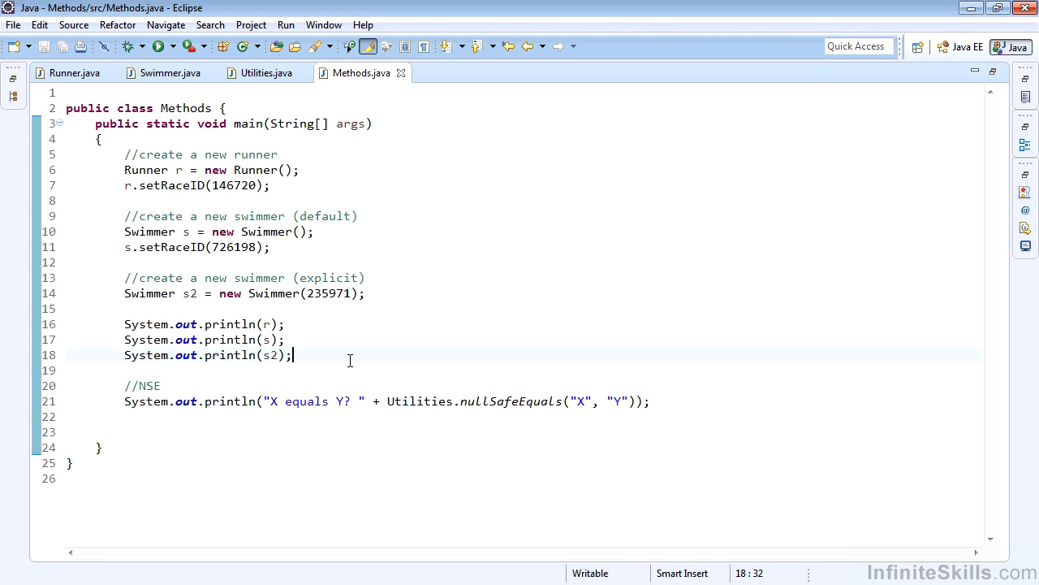
{"action": "left_click", "coordinate": [166, 385]}
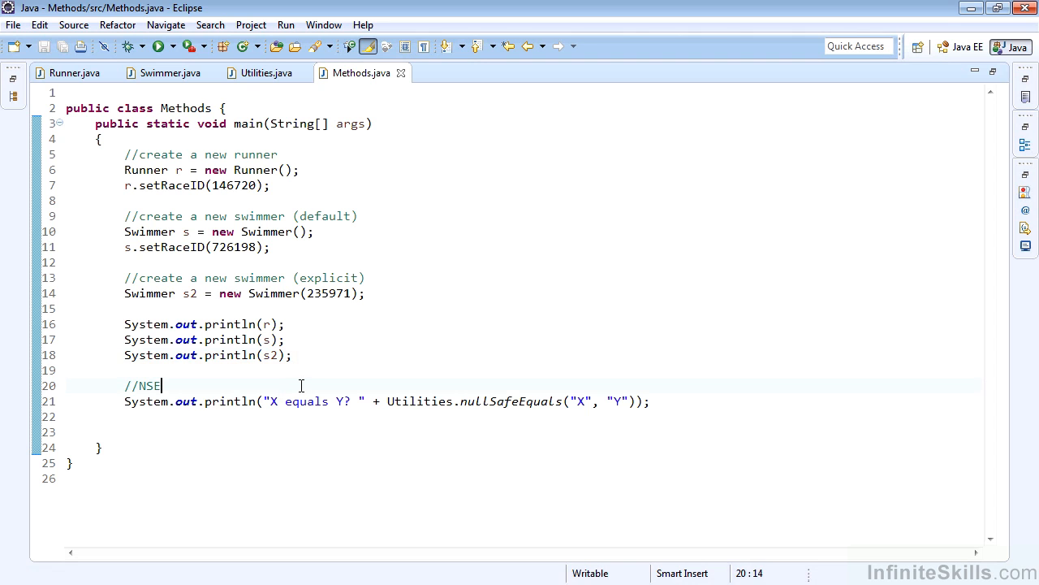
{"action": "mouse_move", "coordinate": [490, 382]}
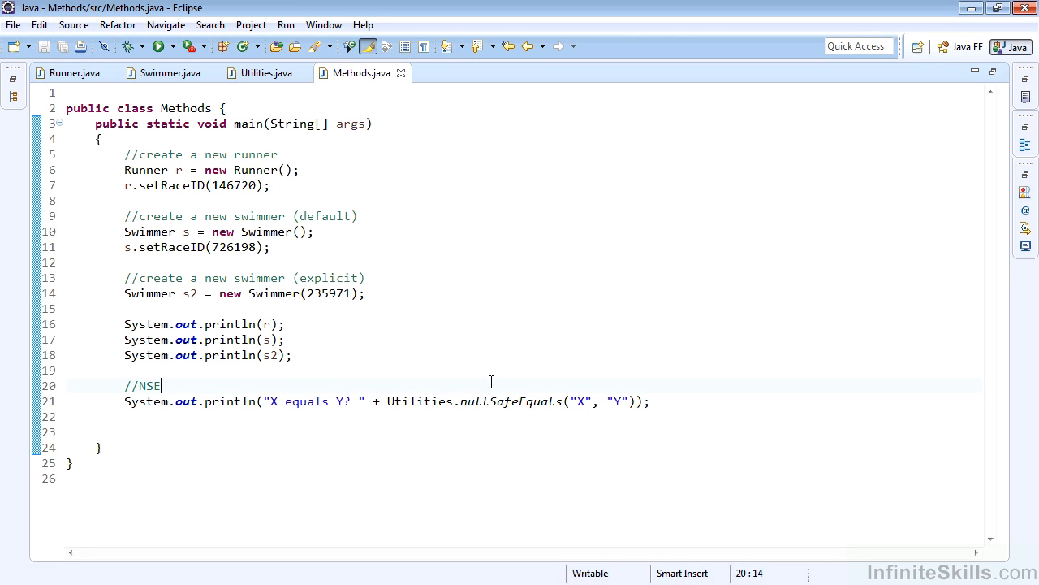
{"action": "left_click", "coordinate": [654, 401]}
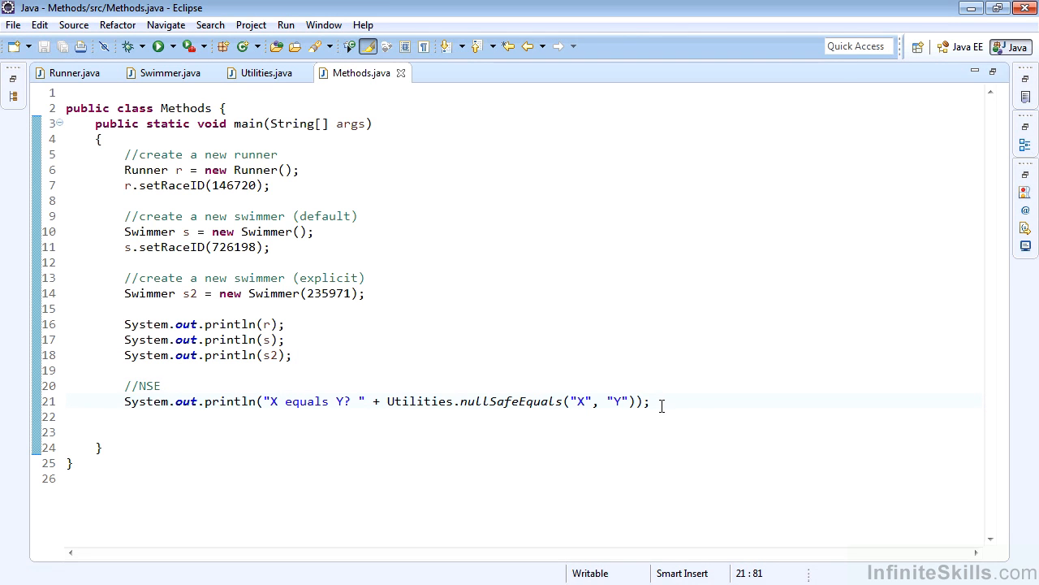
{"action": "mouse_move", "coordinate": [656, 358]}
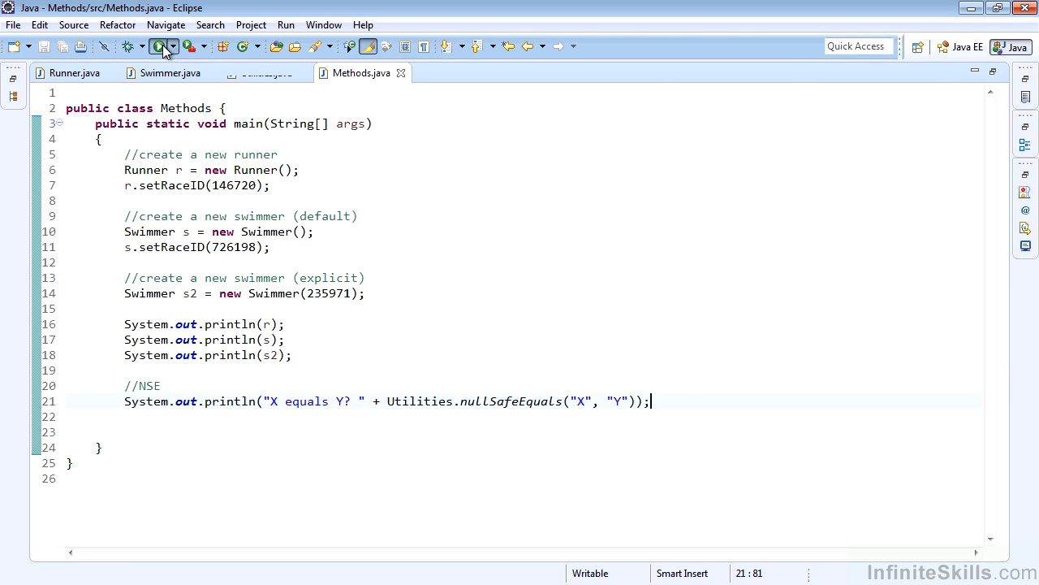
{"action": "left_click", "coordinate": [159, 45]}
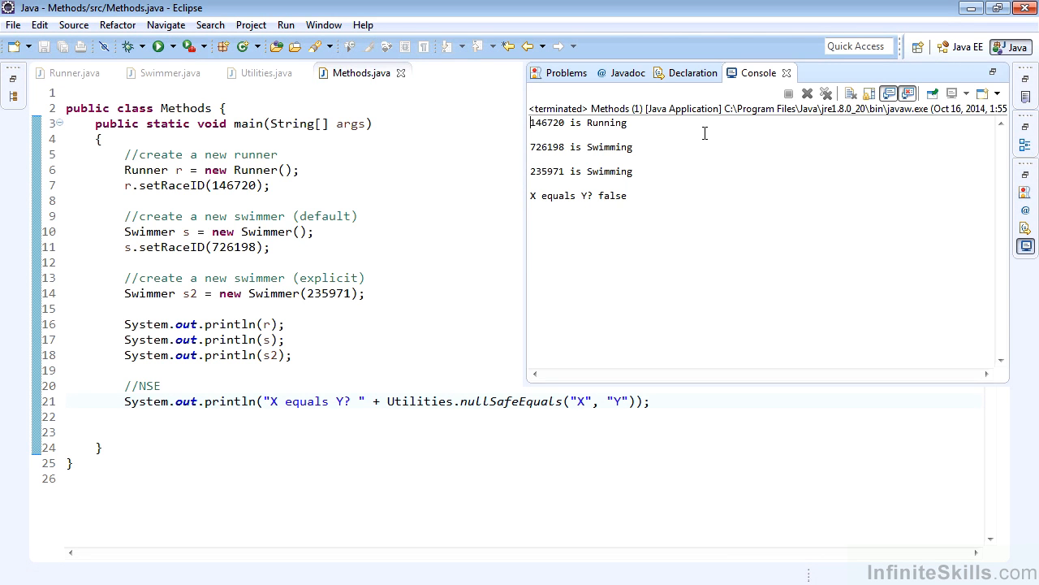